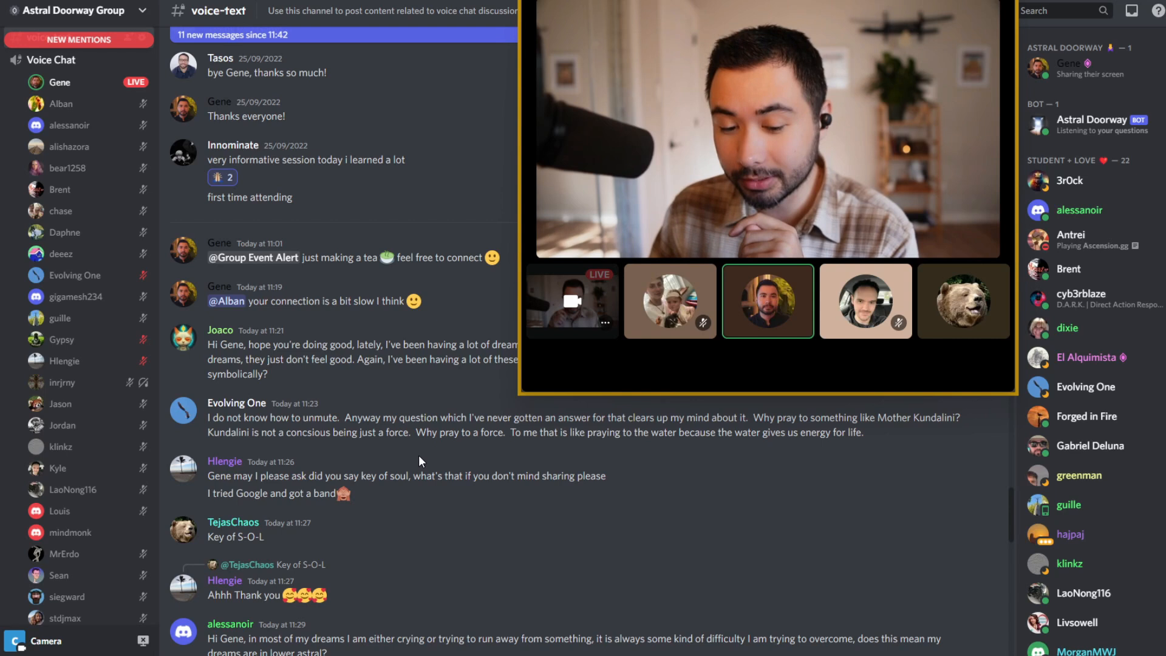
pyautogui.moveTo(416, 462)
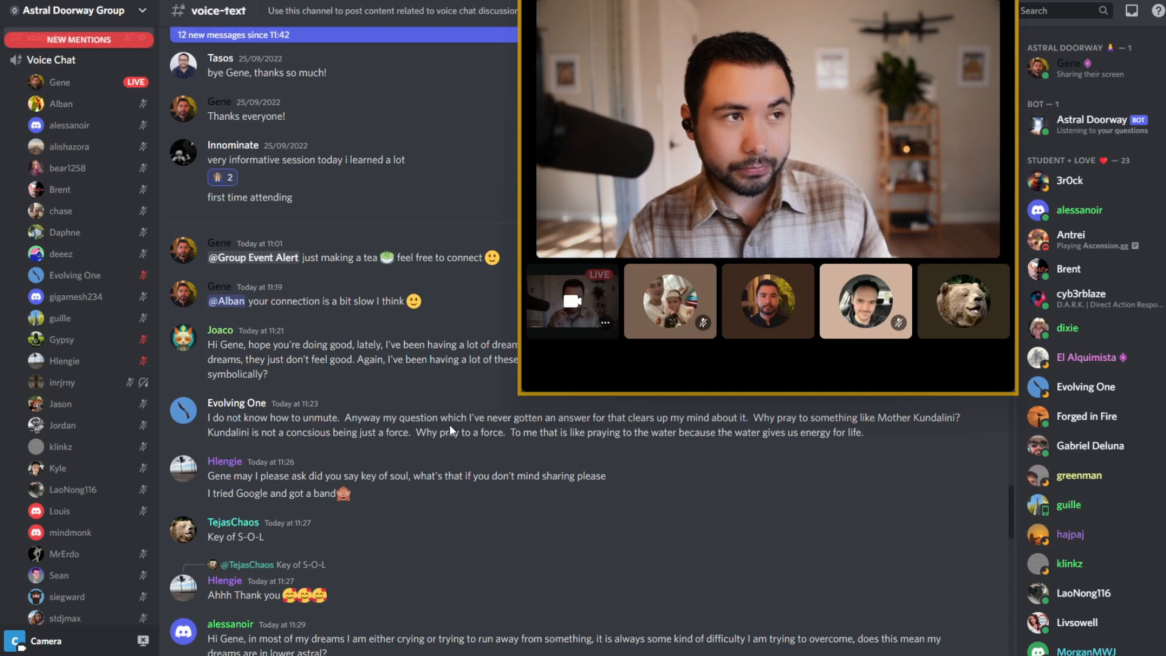
pyautogui.click(767, 300)
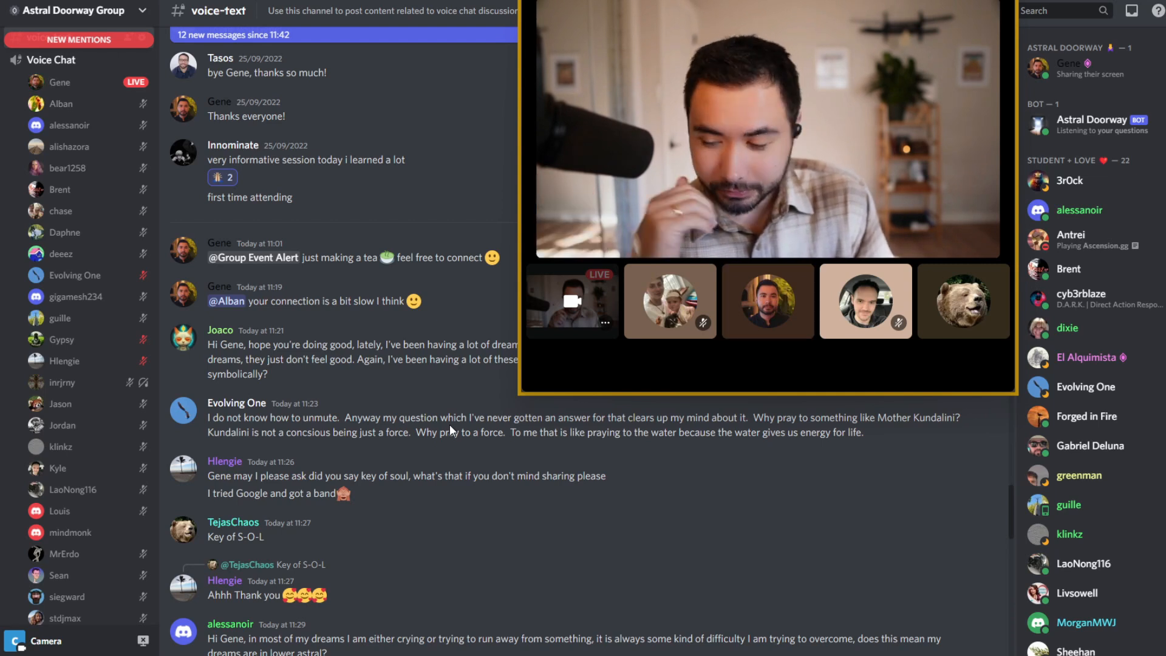
pyautogui.click(767, 301)
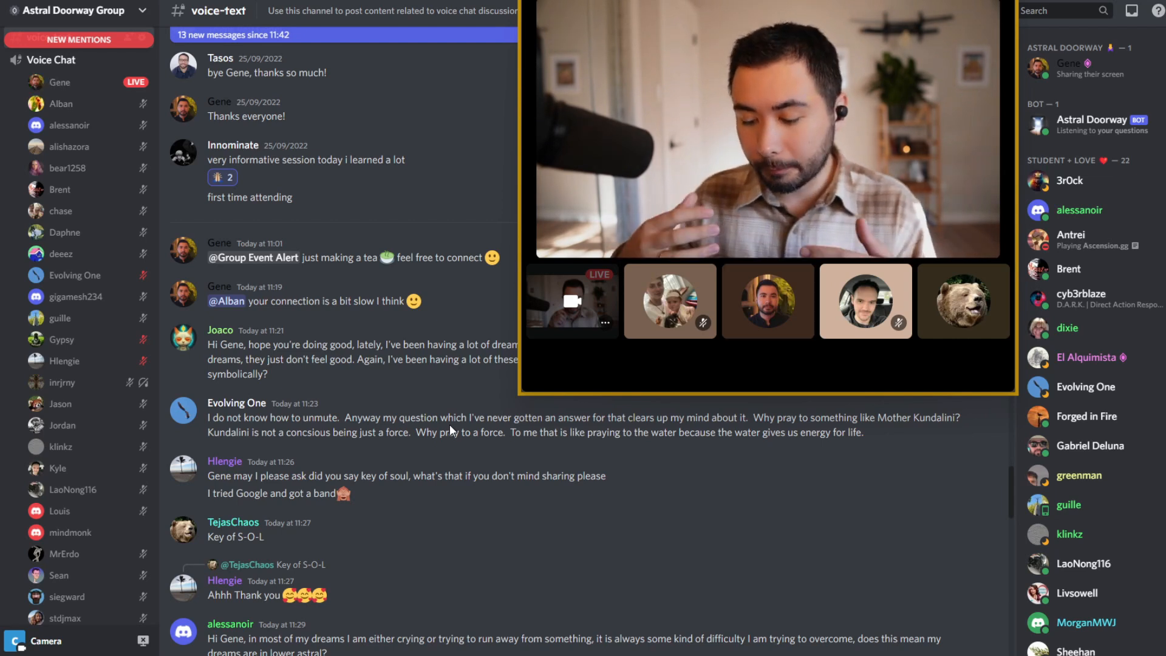
pyautogui.click(767, 300)
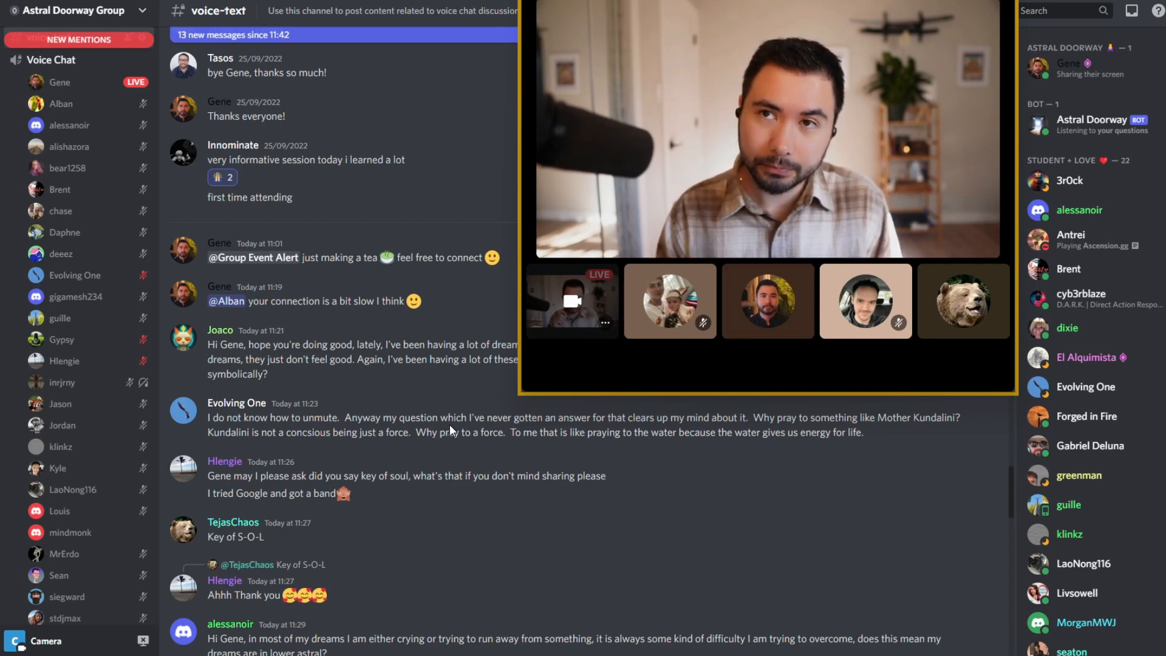
pyautogui.click(766, 300)
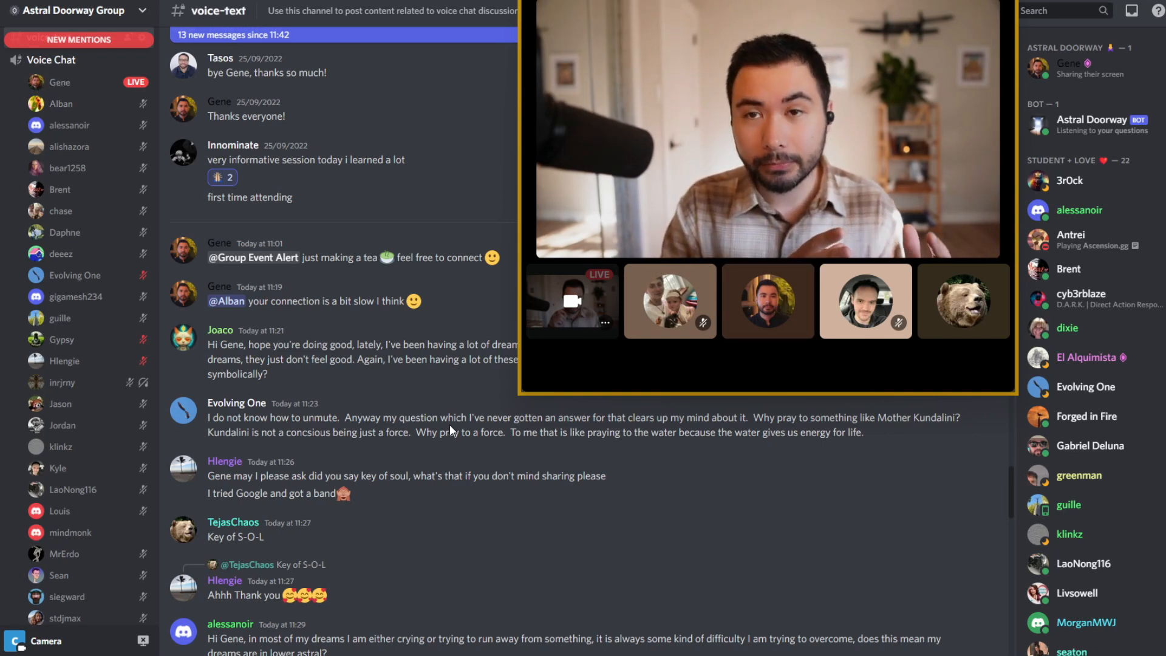
pyautogui.click(768, 300)
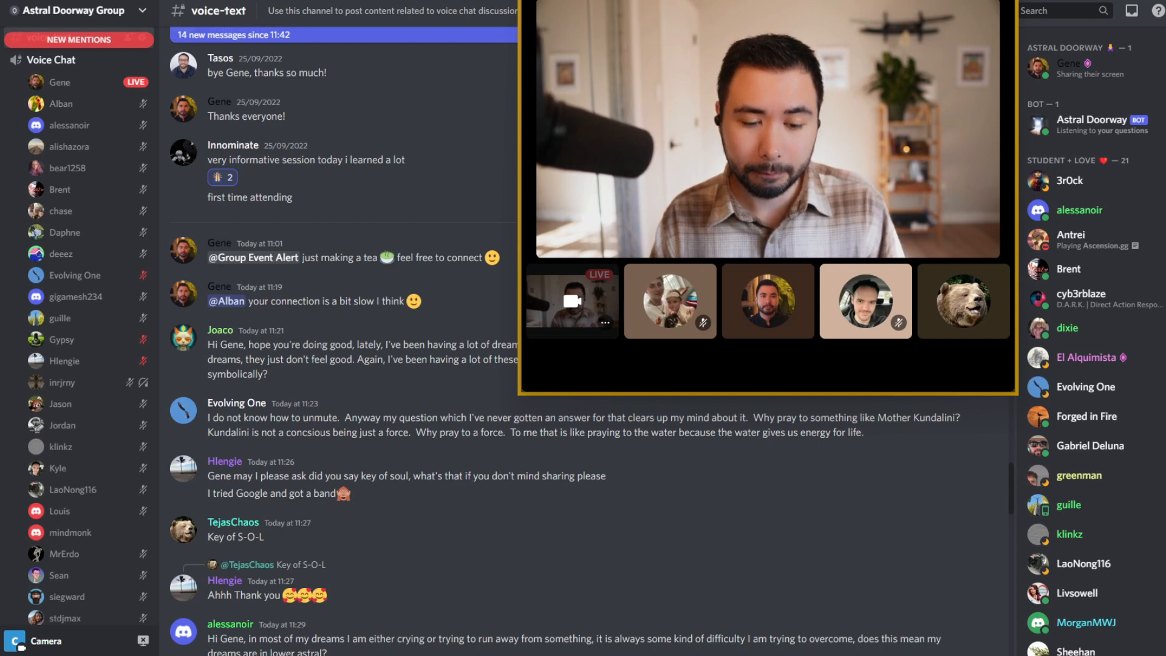
pyautogui.click(768, 300)
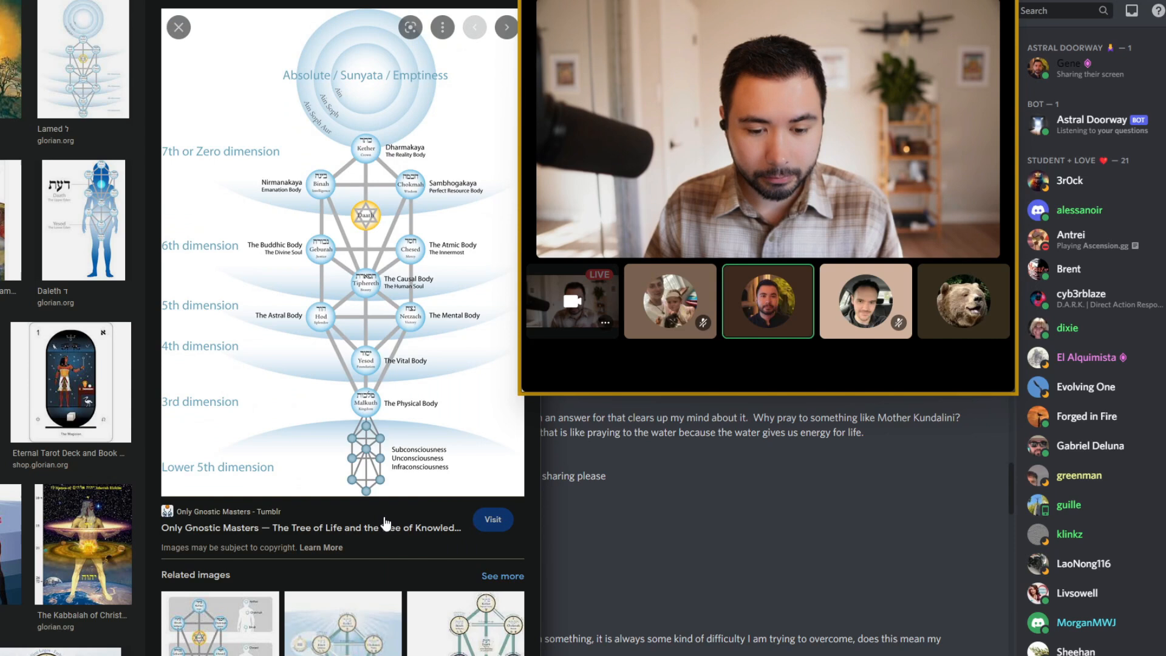
pyautogui.click(178, 26)
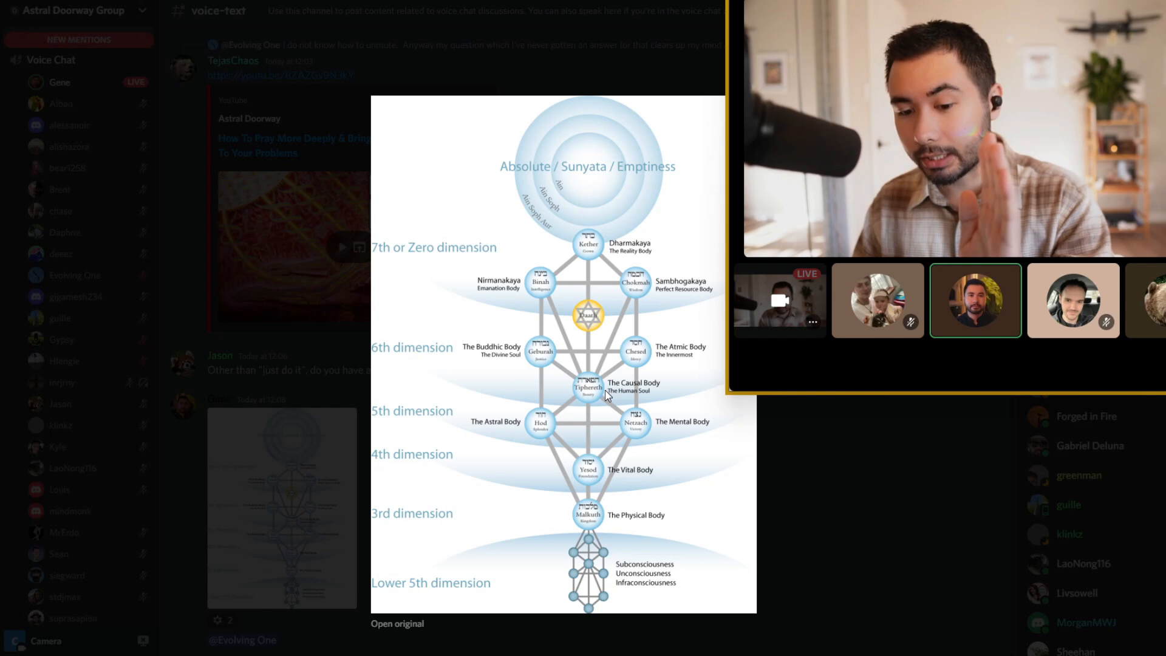
pyautogui.moveTo(606, 400)
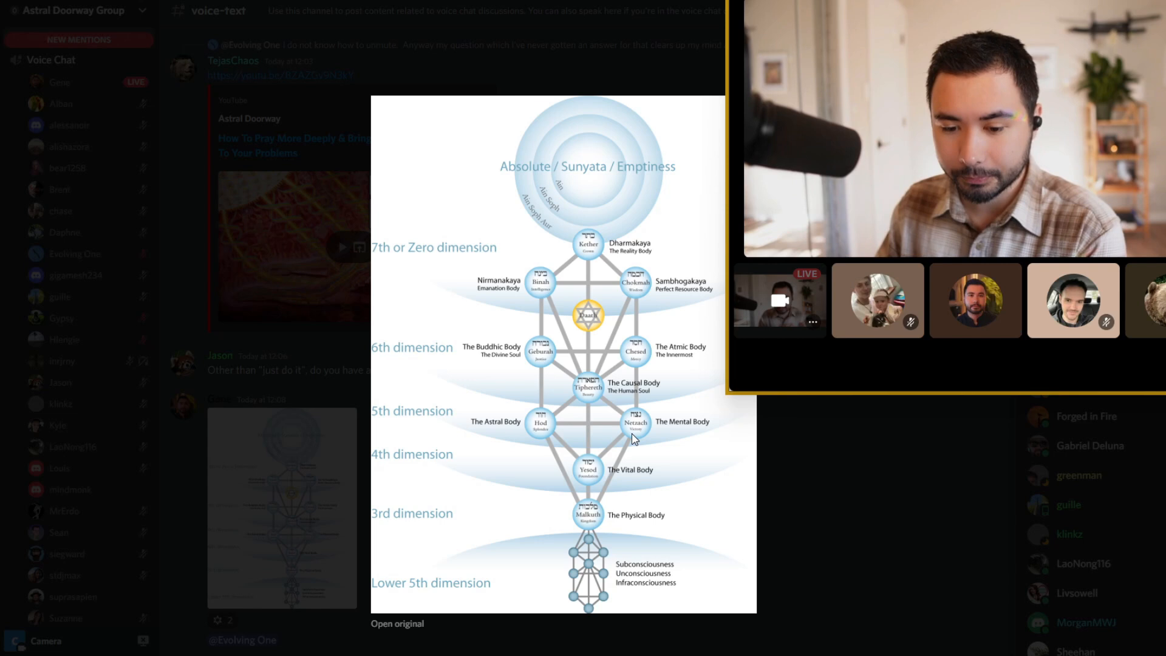
pyautogui.moveTo(536, 434)
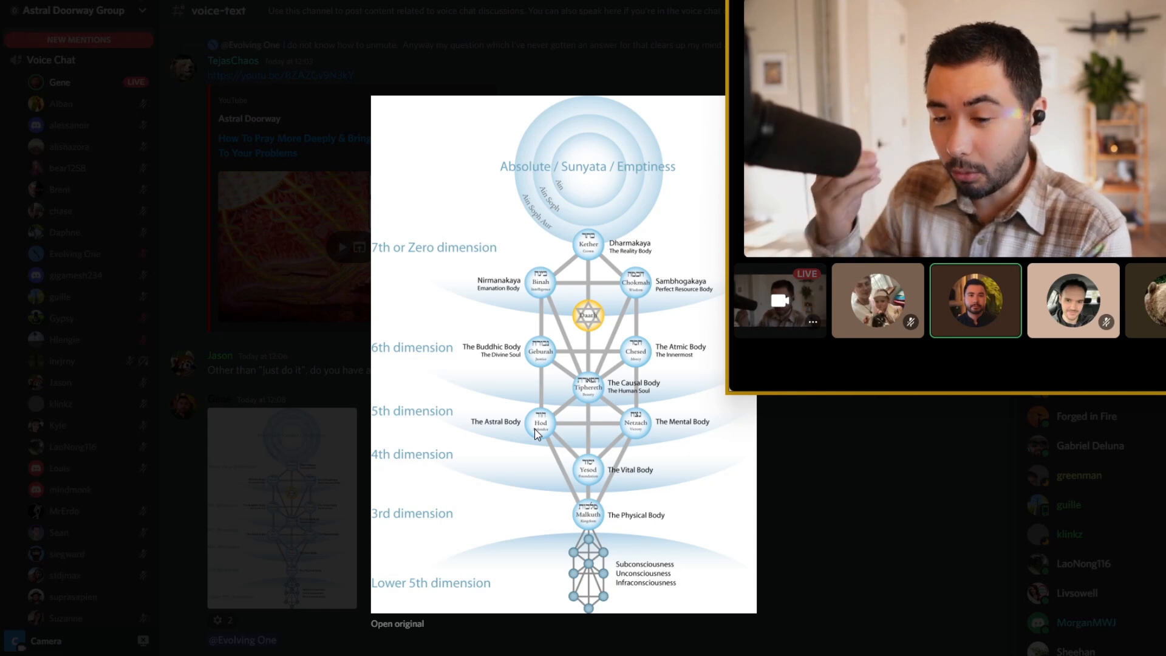
pyautogui.moveTo(631, 419)
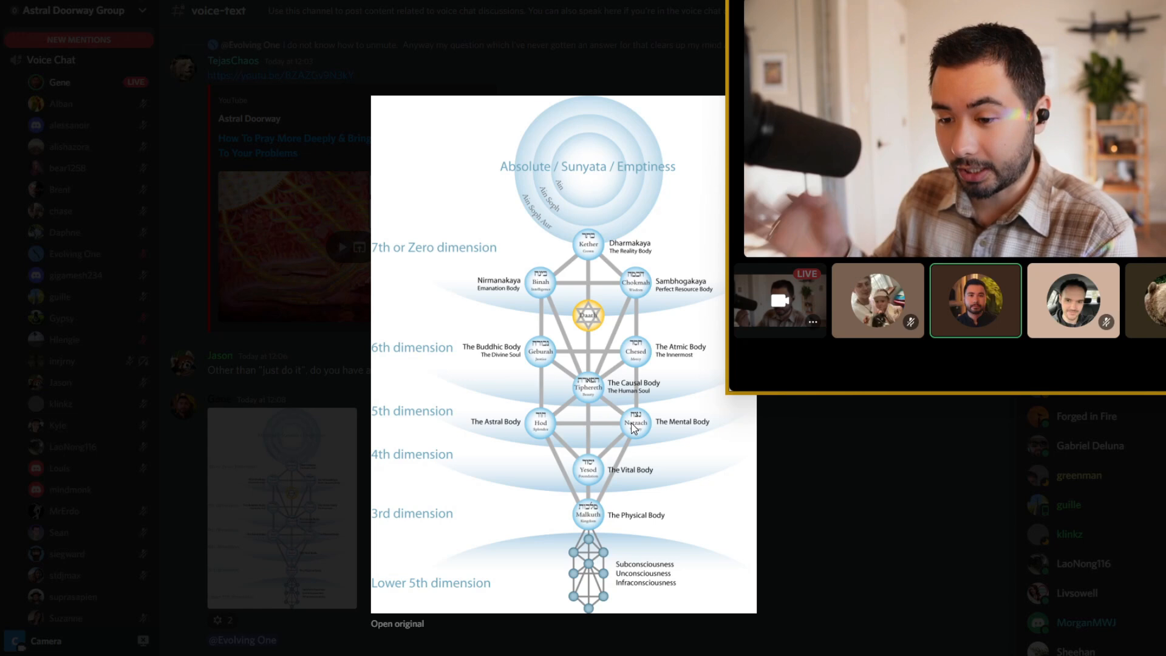
pyautogui.moveTo(595, 404)
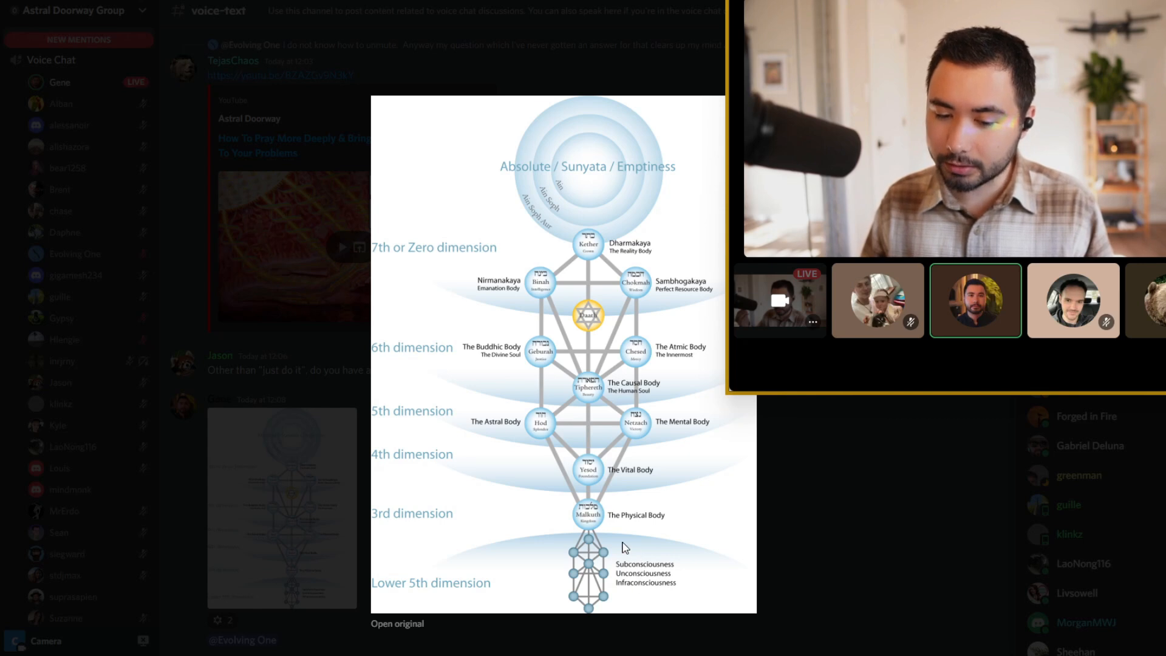
pyautogui.moveTo(588, 526)
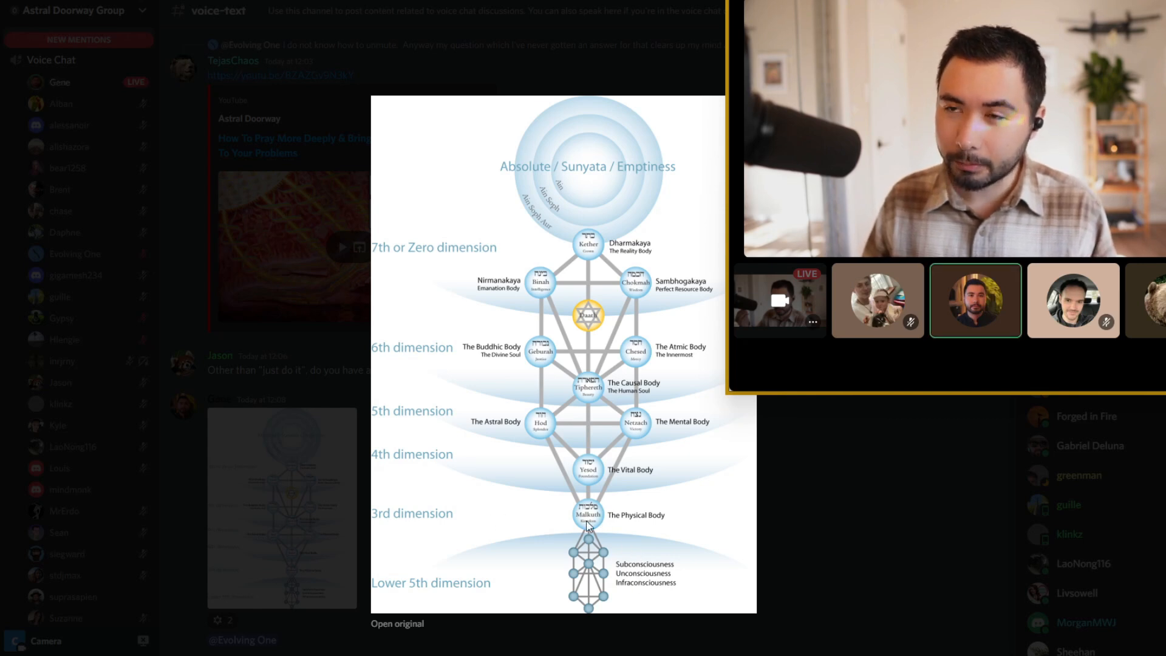